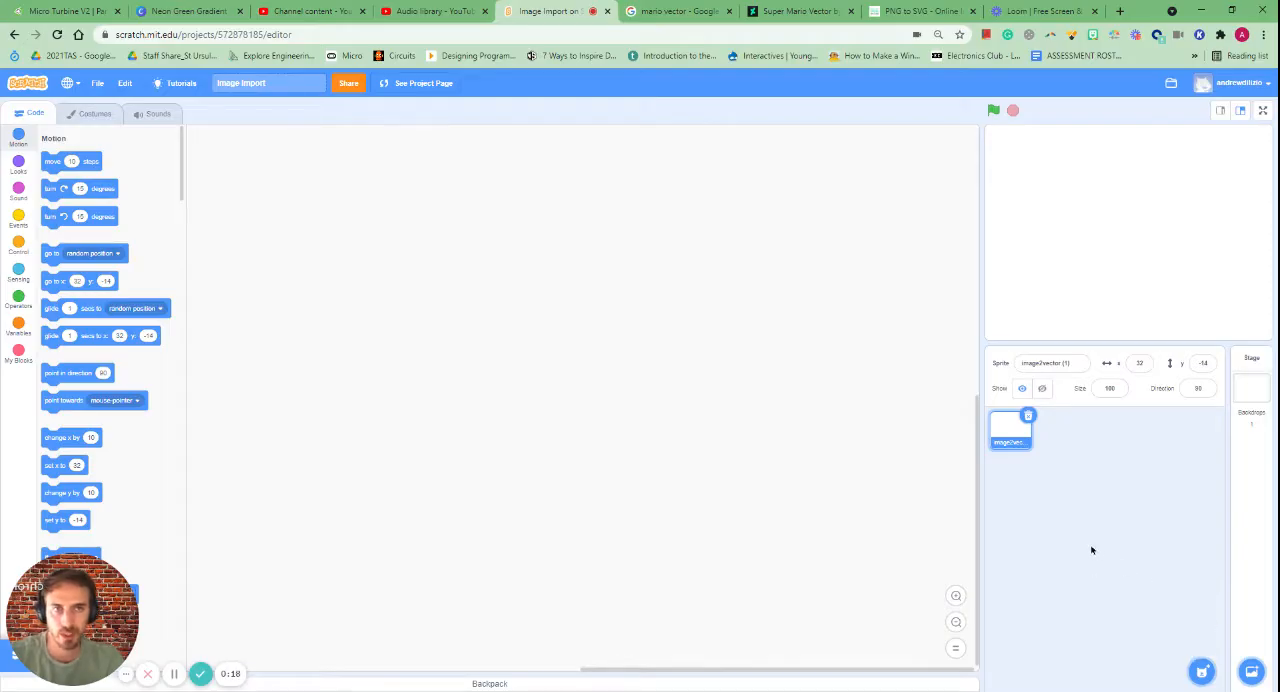
Step: Search Google Images for 'bowser vector' and preview the Paper Bowser icon result
click(675, 11)
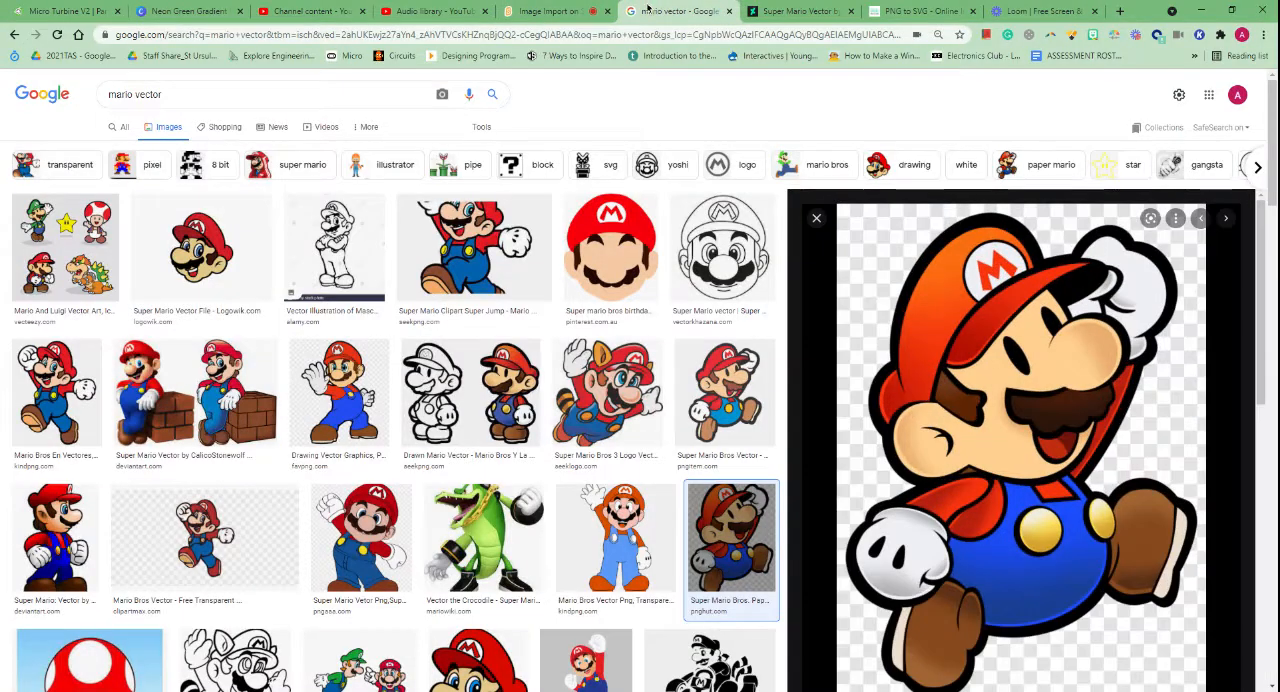
triple_click(135, 94)
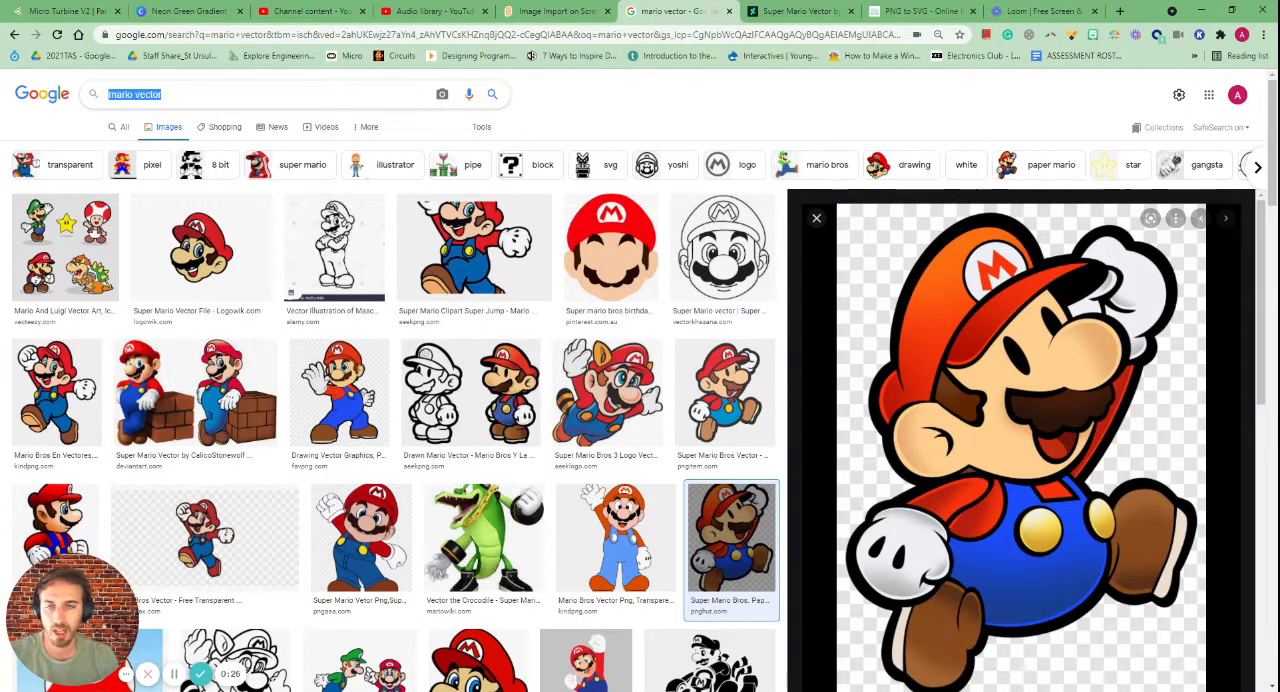
text(bowse)
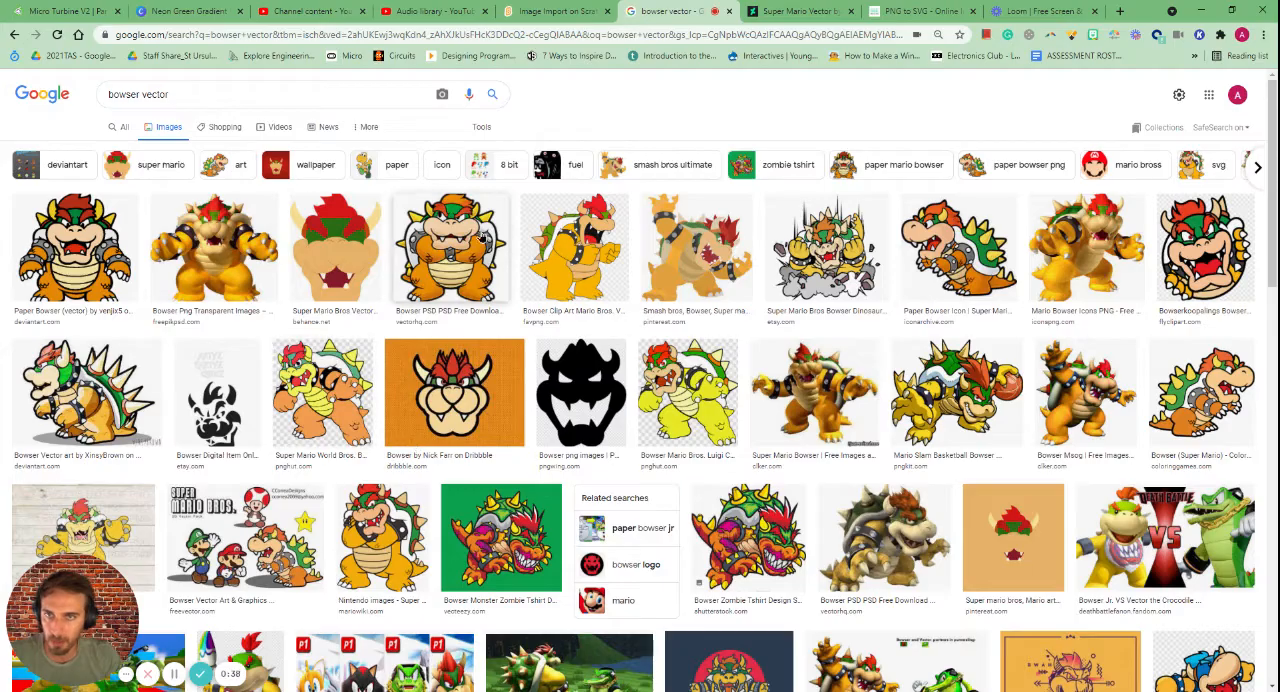
mouse_move(697, 245)
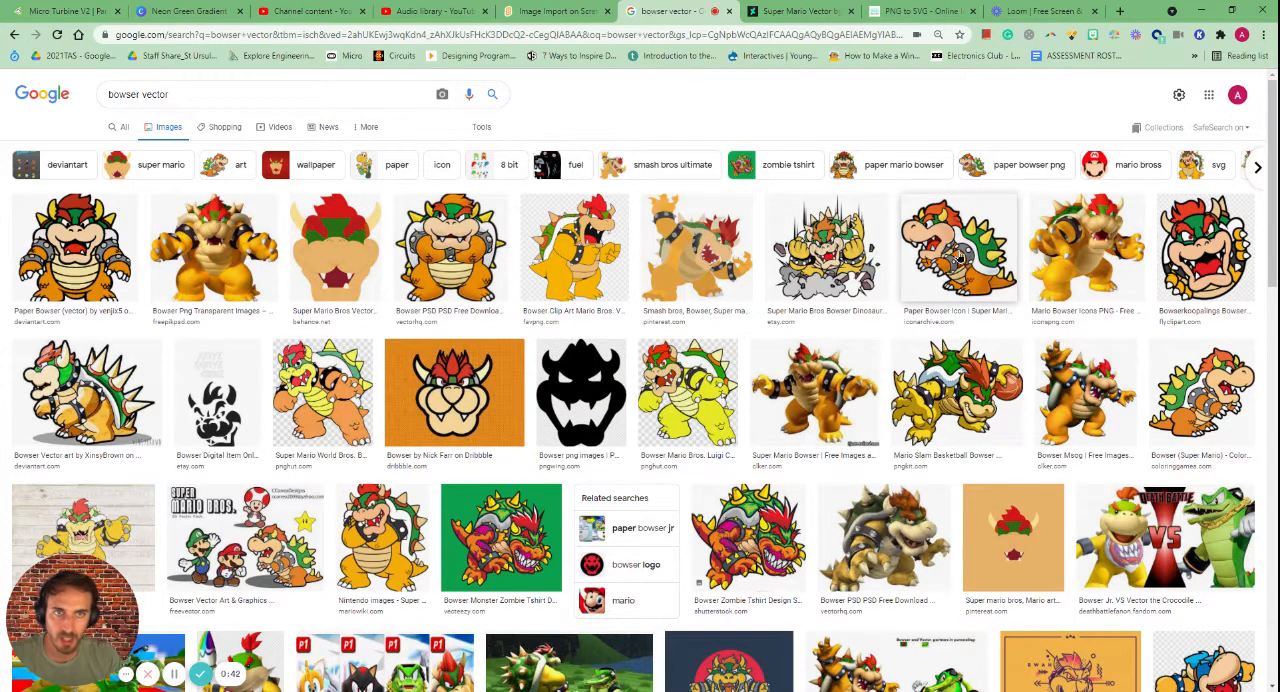
click(957, 248)
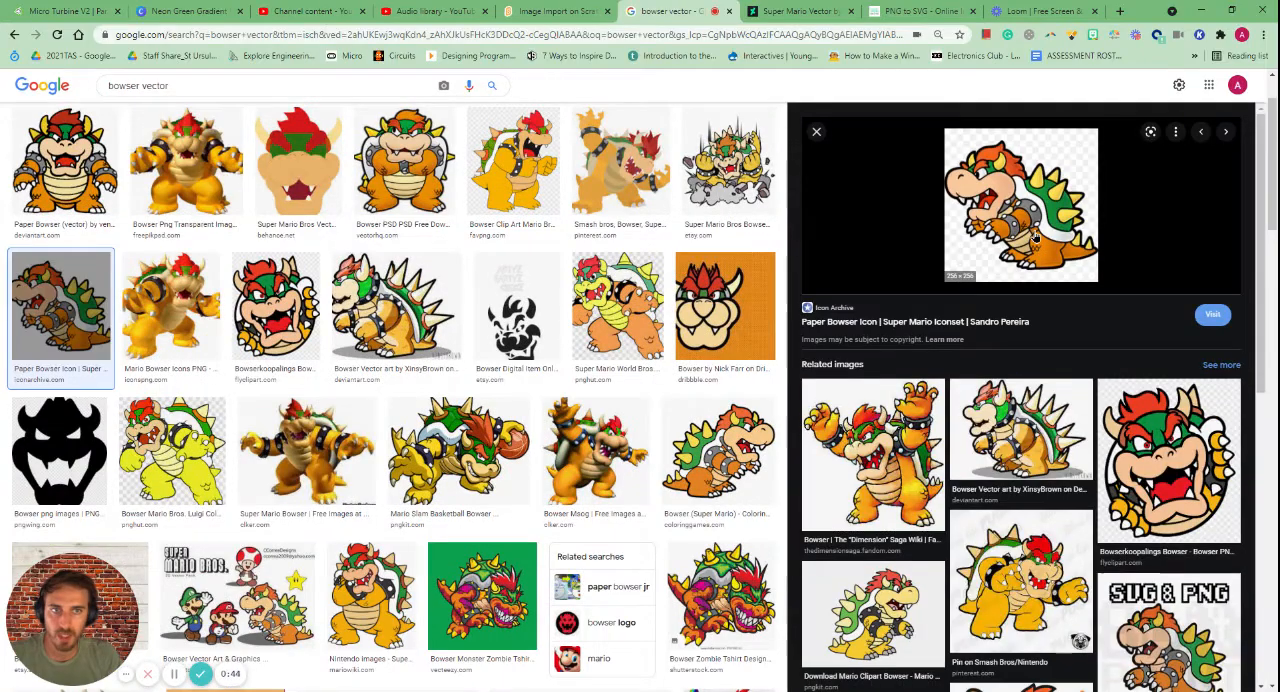
Step: Open the Dimension Saga Wiki Bowser page and save its picture as Bowser.png
click(872, 453)
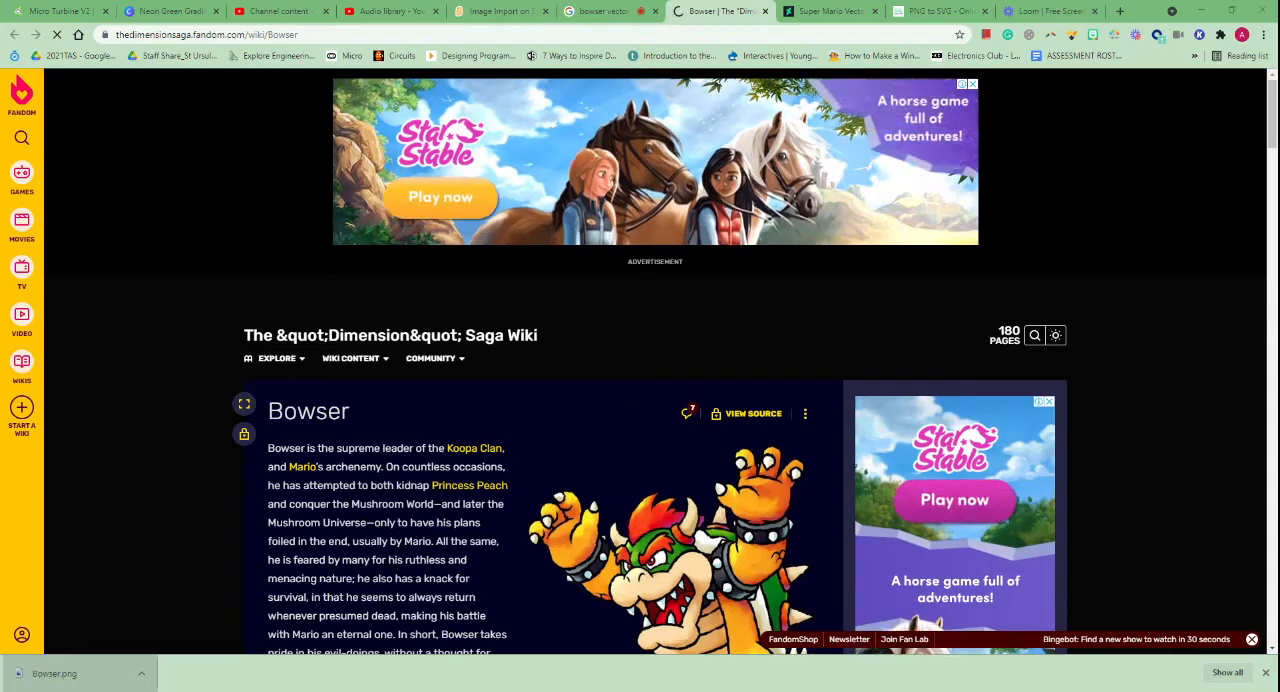
Step: Upload Bowser.png as a Scratch sprite, set its size to 50, and open its costume
click(500, 11)
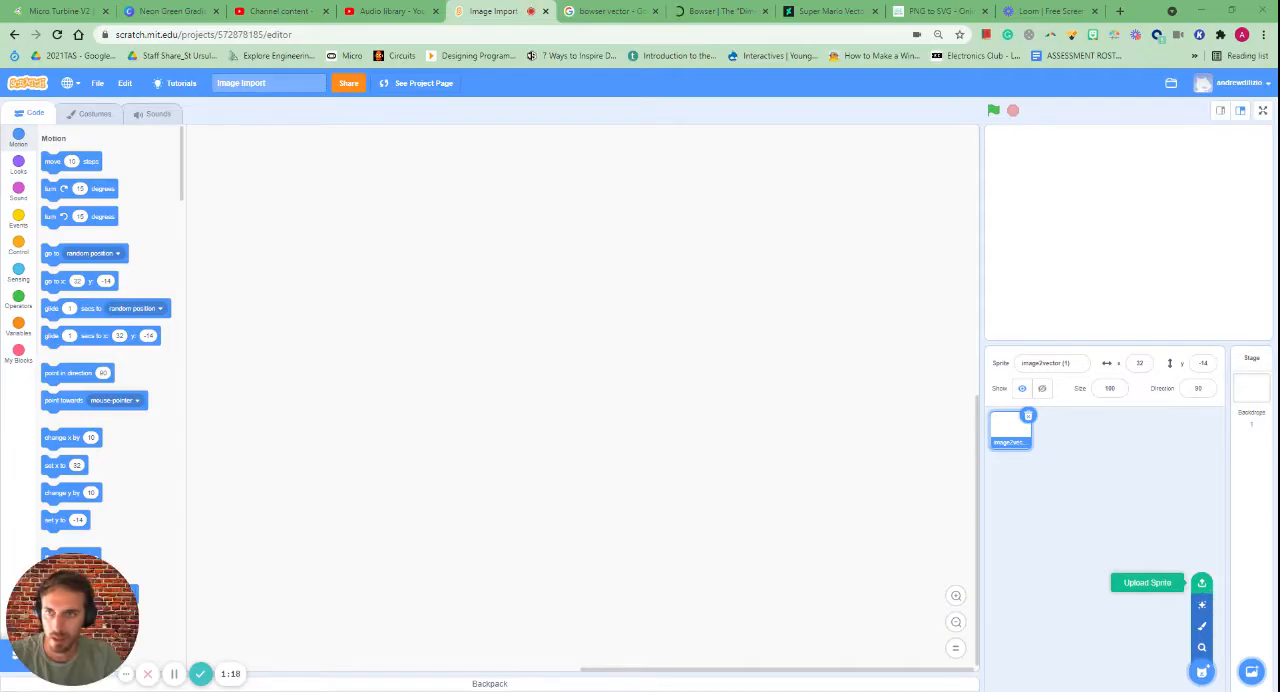
click(1147, 582)
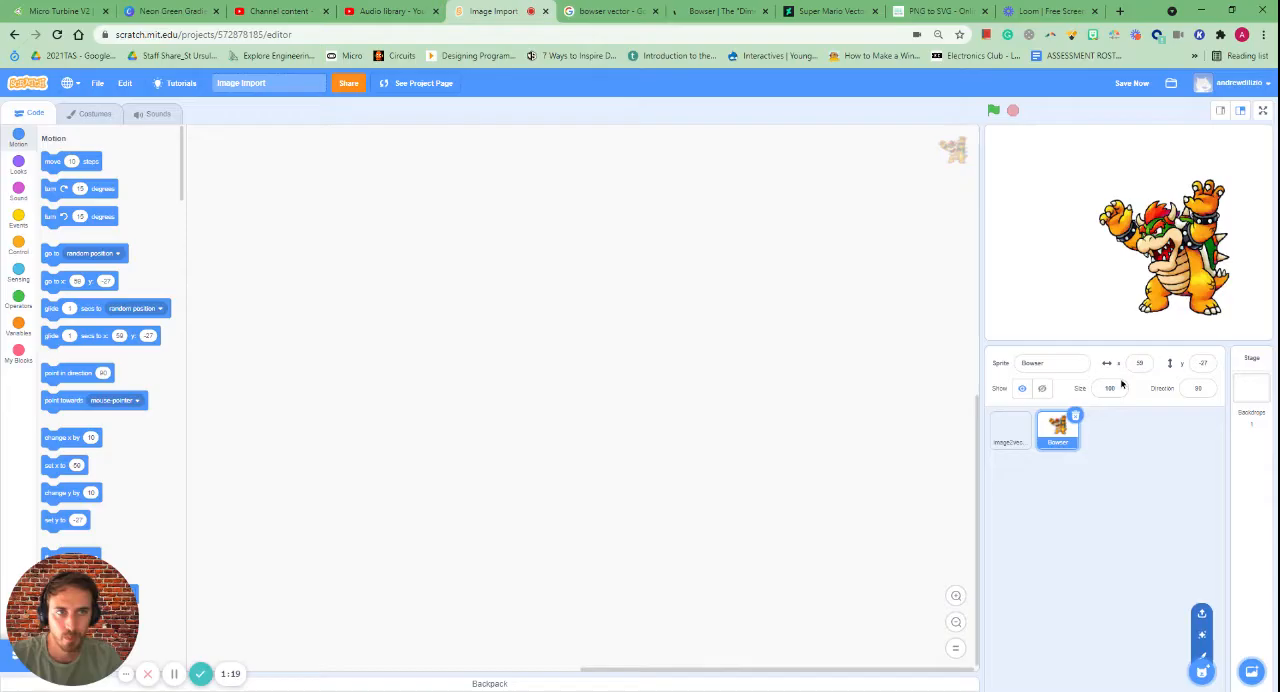
click(1109, 388)
text(50)
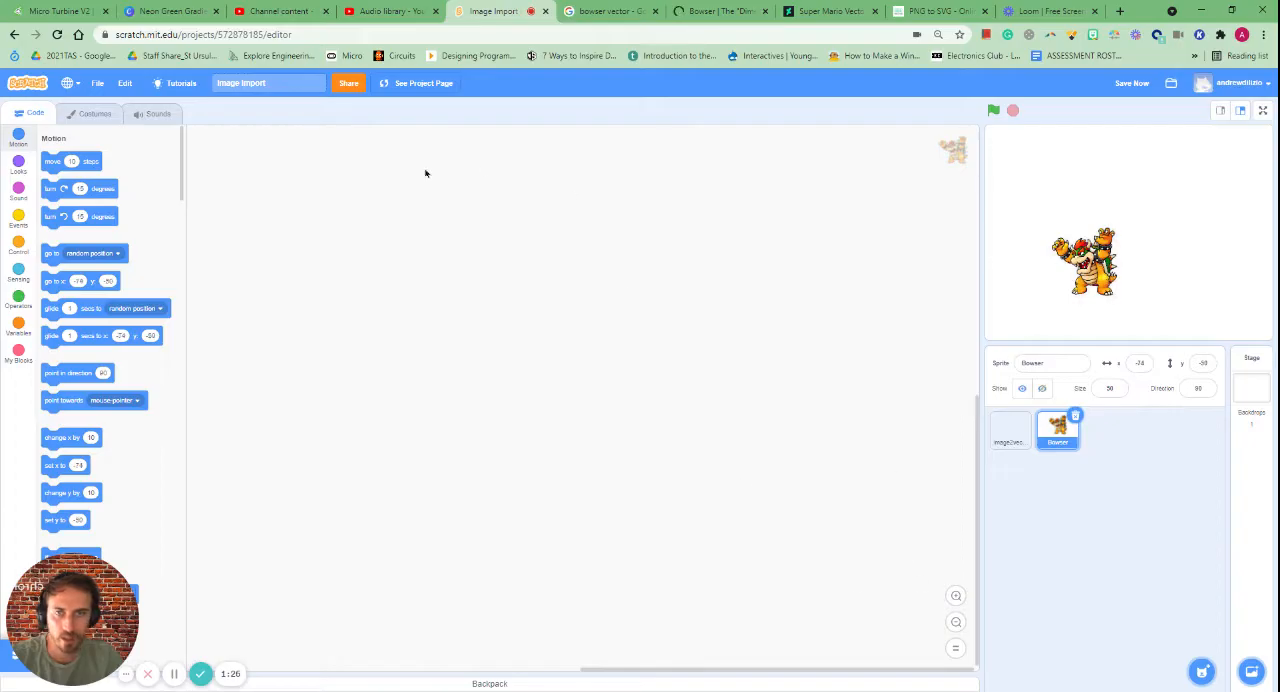
click(95, 113)
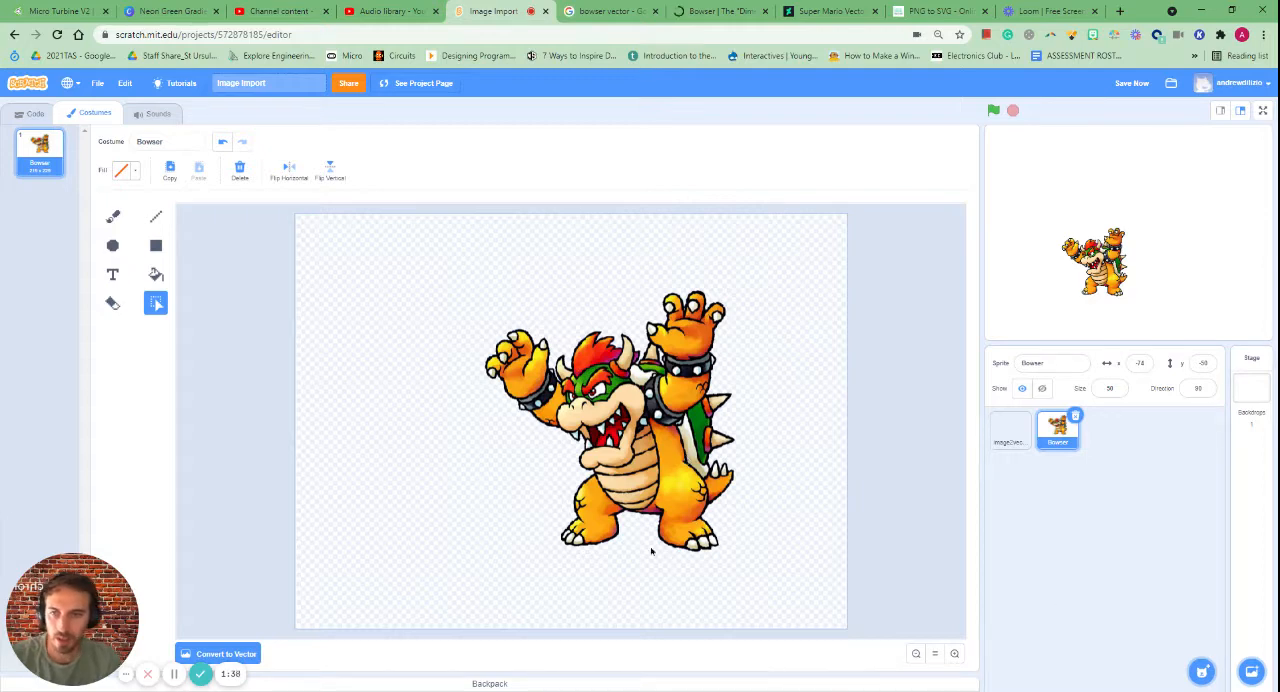
mouse_move(527, 108)
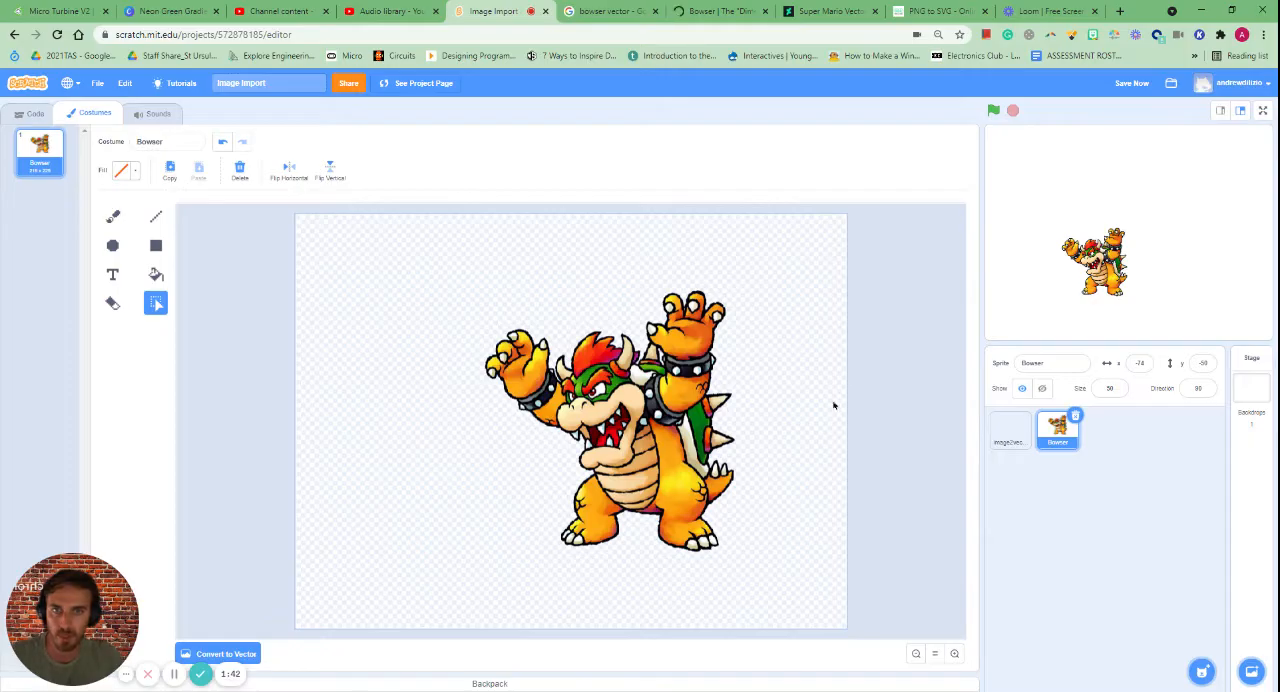
click(607, 11)
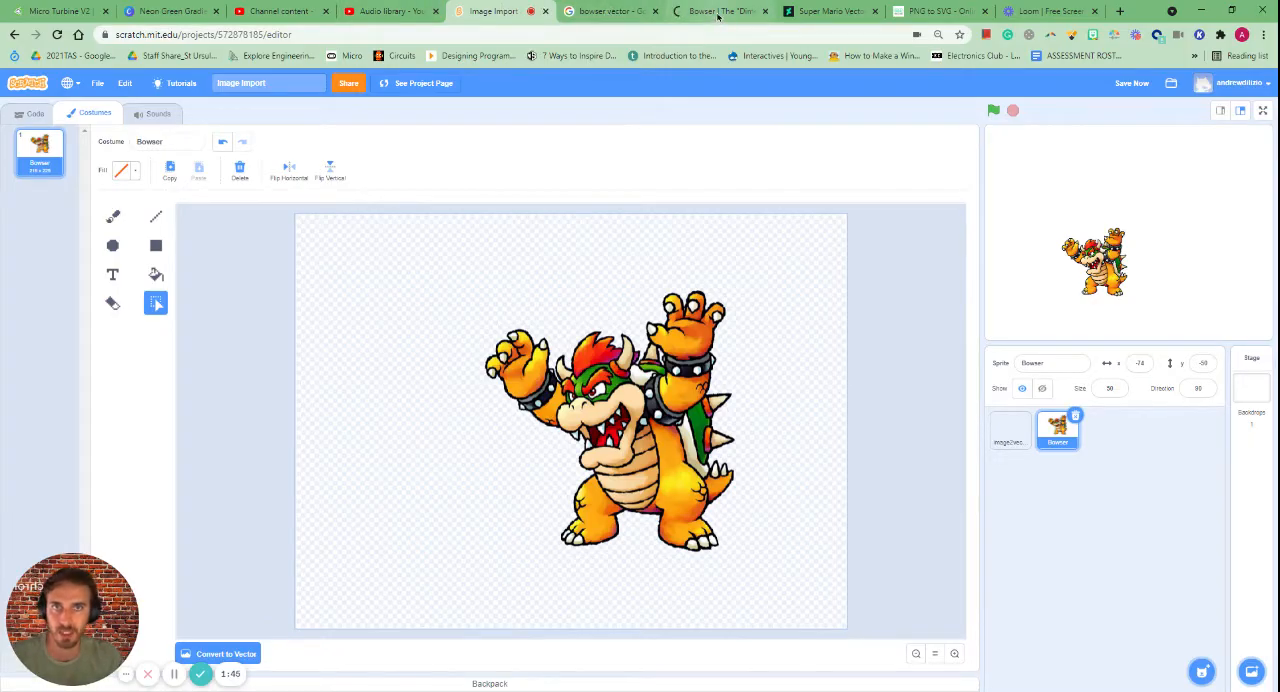
Step: Convert the Bowser PNG to a five-colour SVG on pngtosvg.com and download it
click(930, 11)
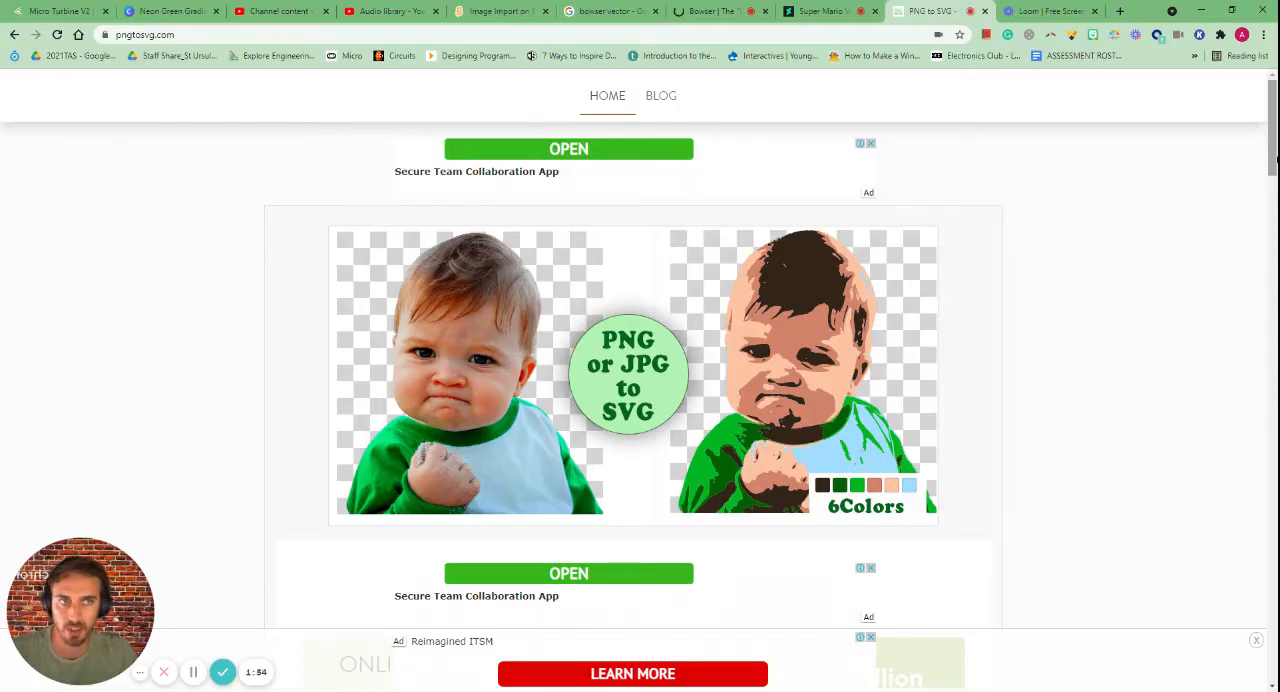
scroll(down, 3)
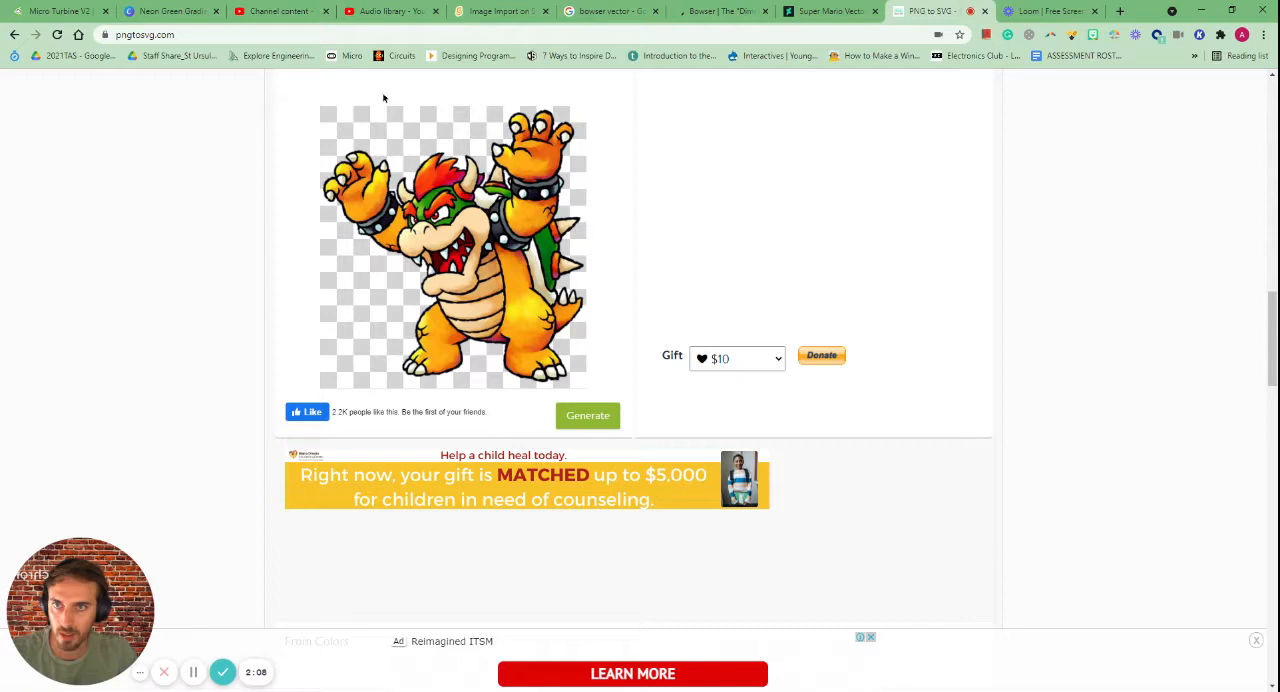
mouse_move(443, 203)
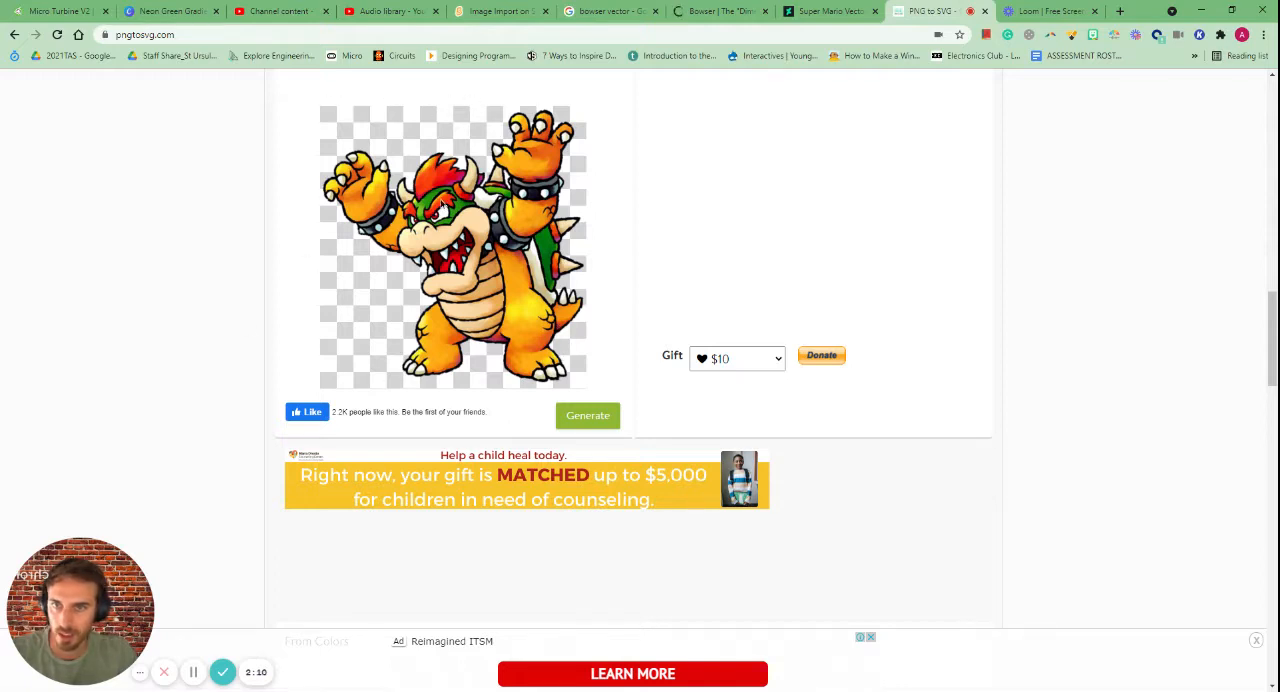
mouse_move(1166, 359)
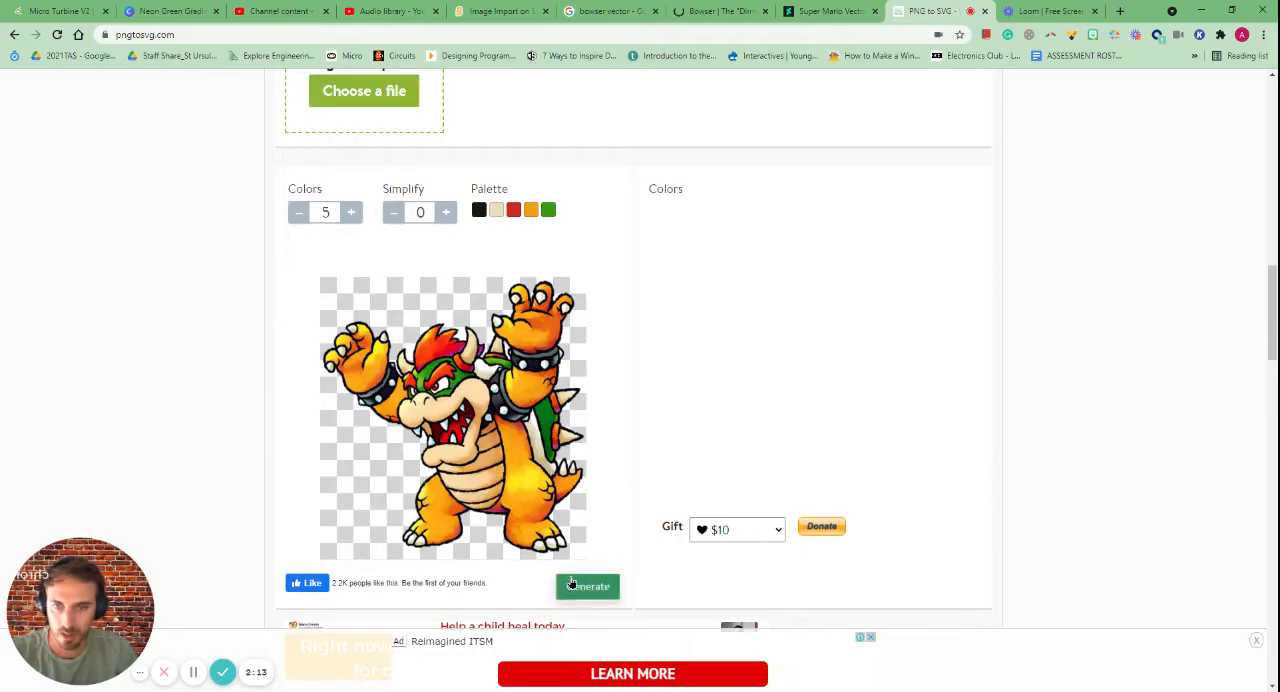
click(587, 586)
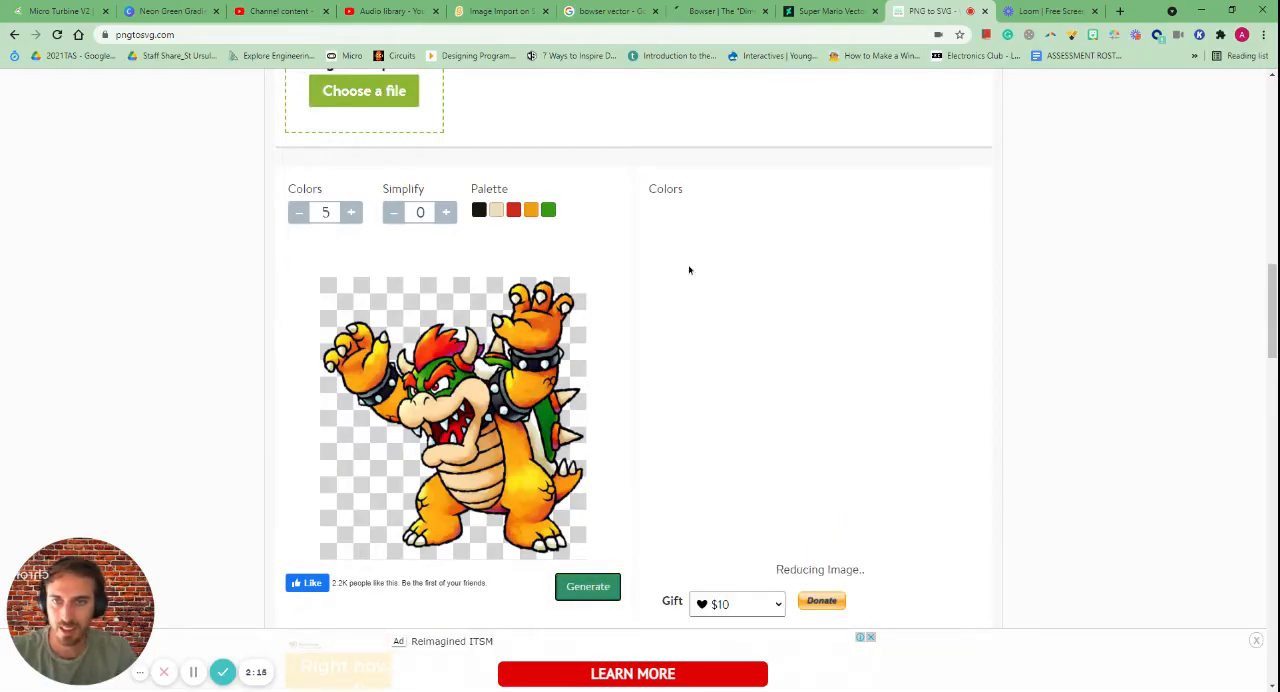
mouse_move(631, 427)
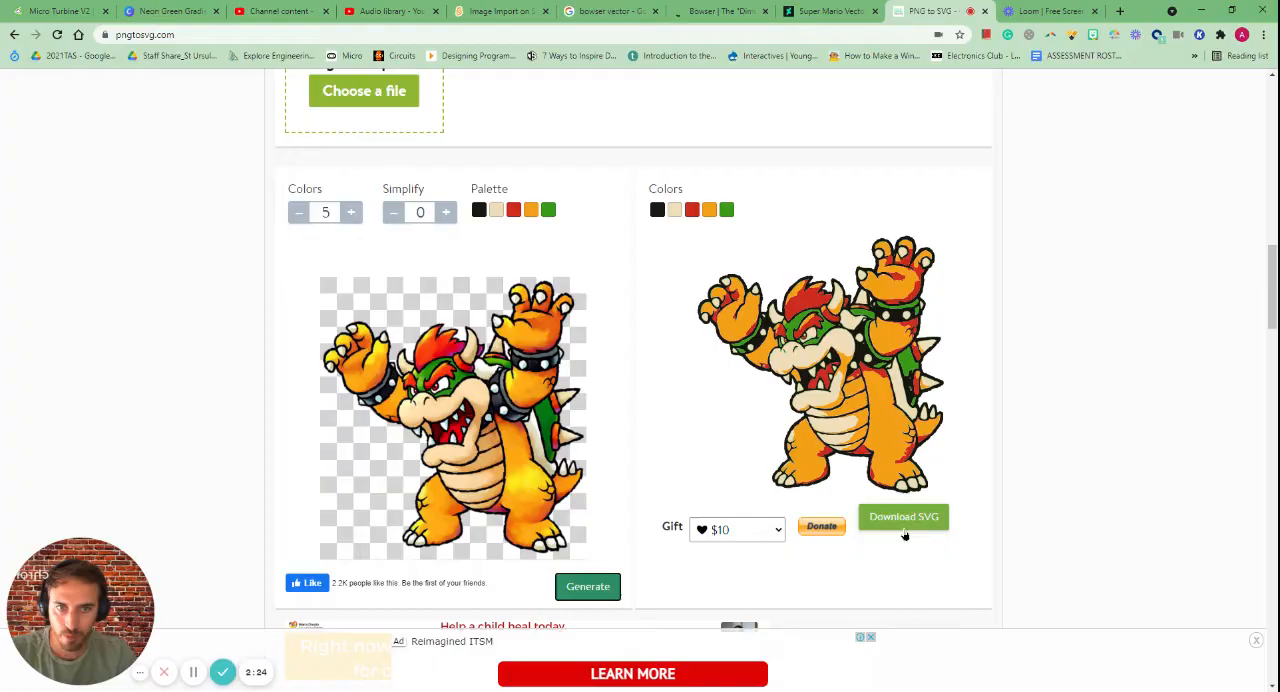
click(902, 516)
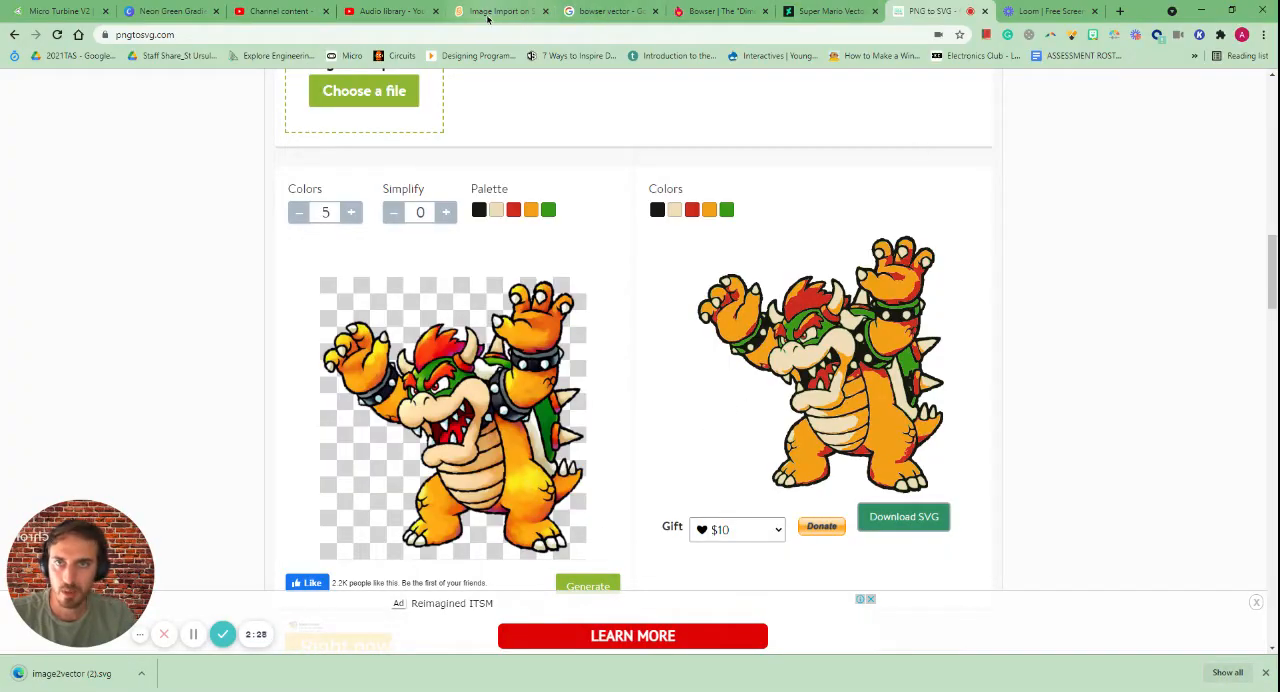
click(500, 11)
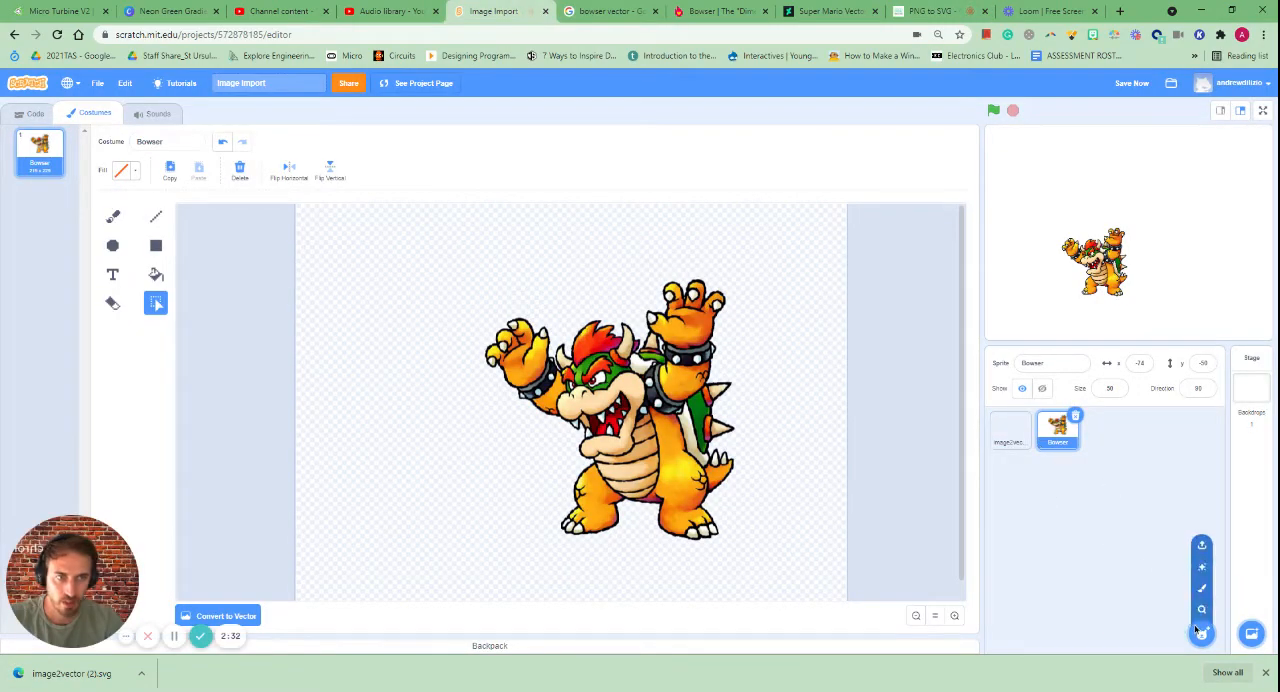
mouse_move(1201, 545)
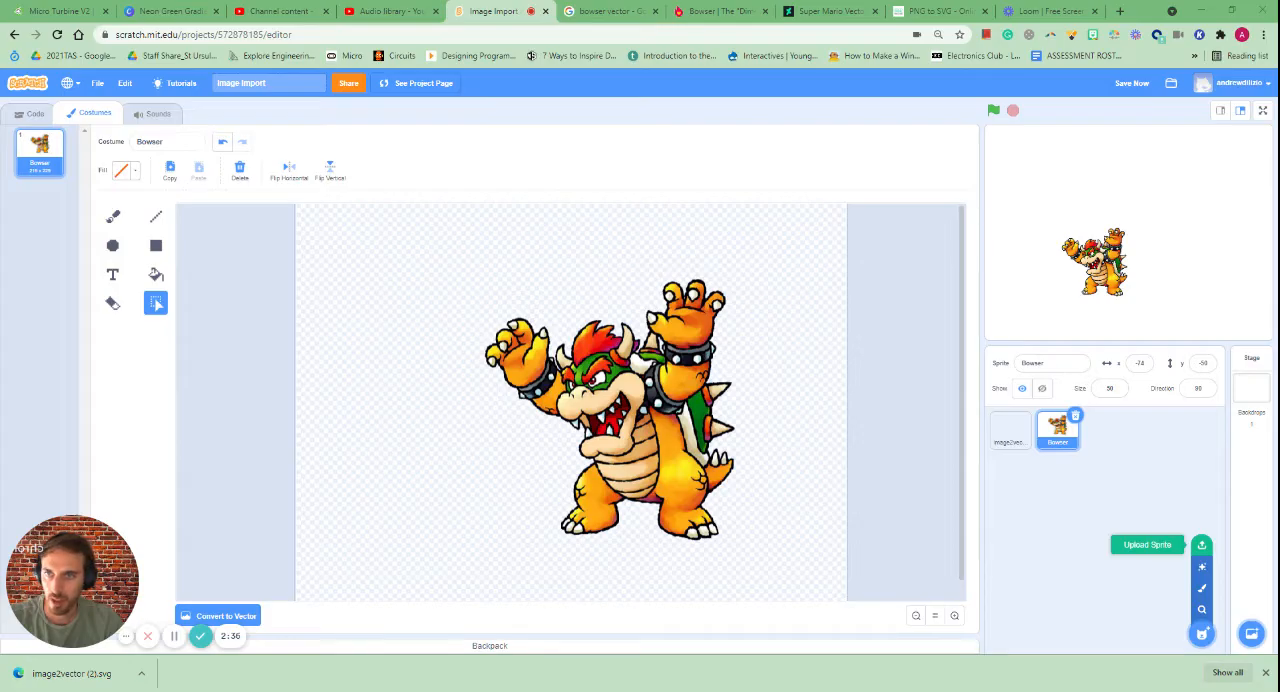
Step: Upload image2vector (2).svg as a sprite and open its vector costume
click(1147, 544)
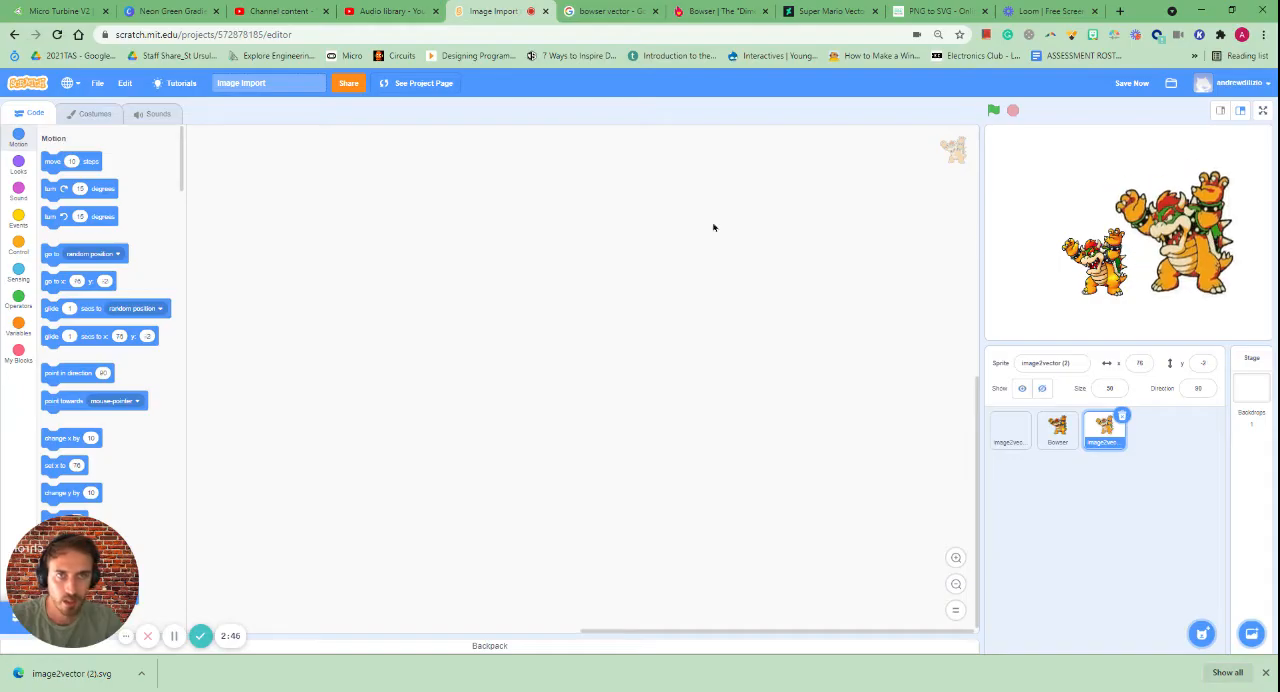
click(94, 113)
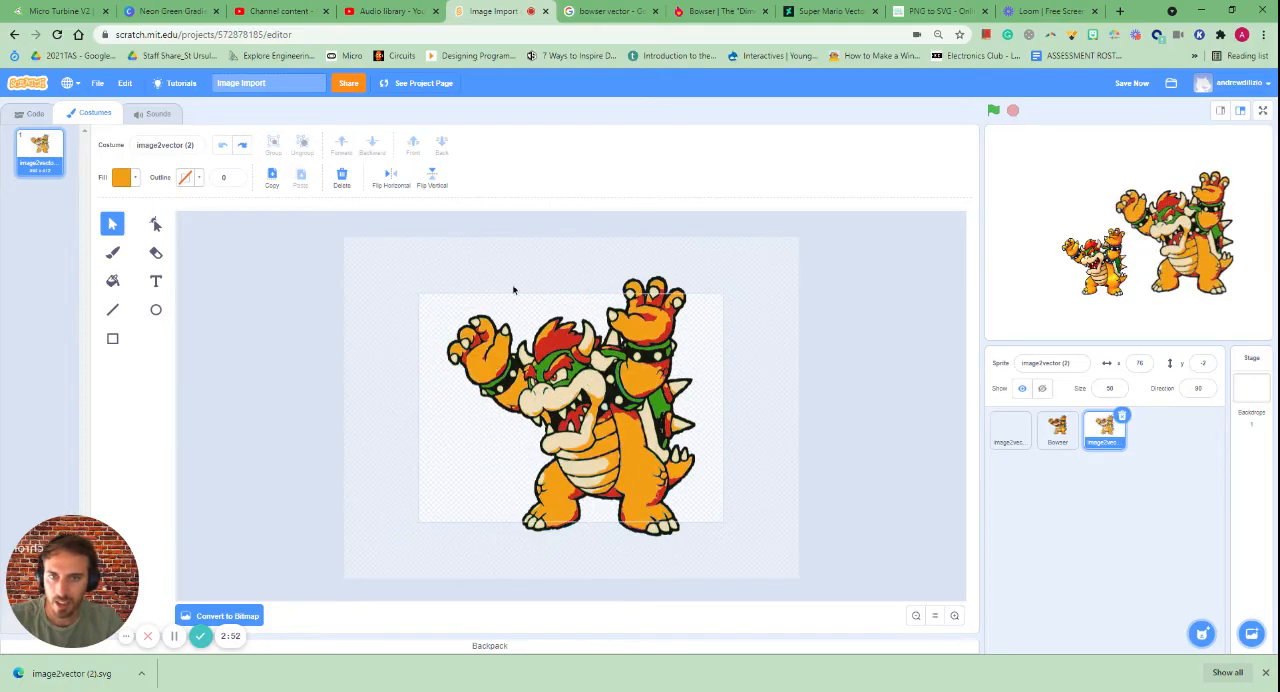
Step: Select Bowser's orange shapes and lower the fill brightness to about 50 for dark brown
click(570, 410)
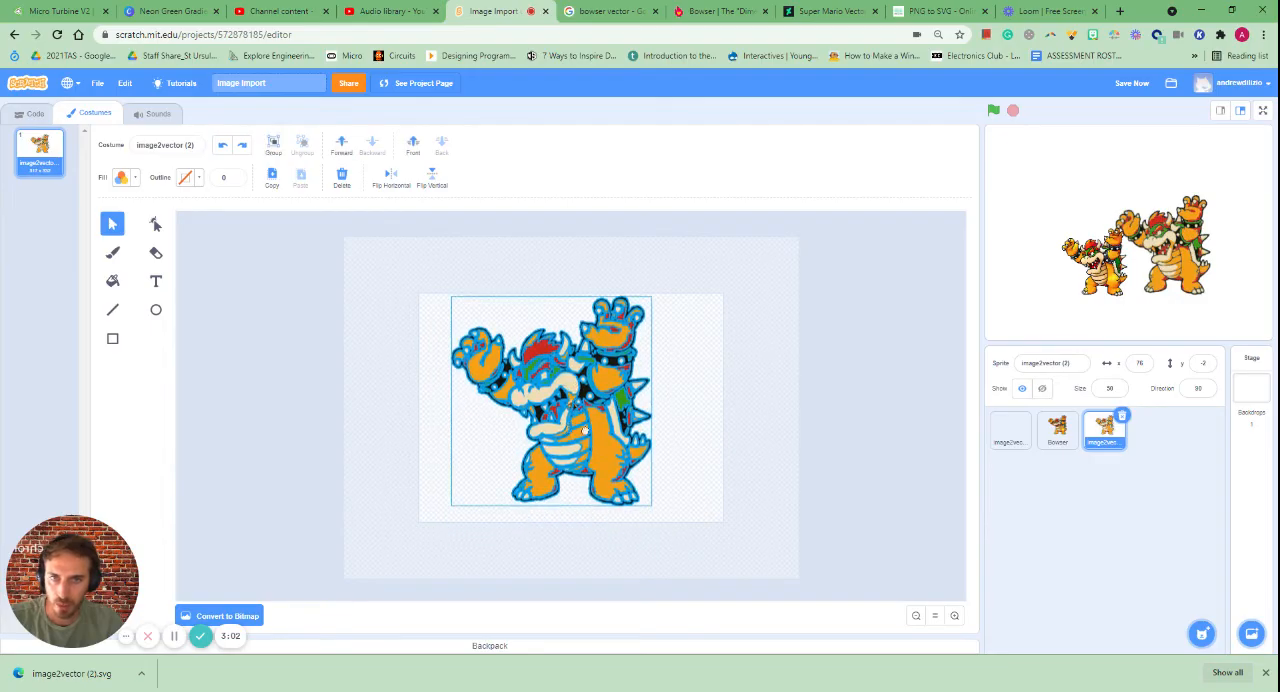
click(1057, 428)
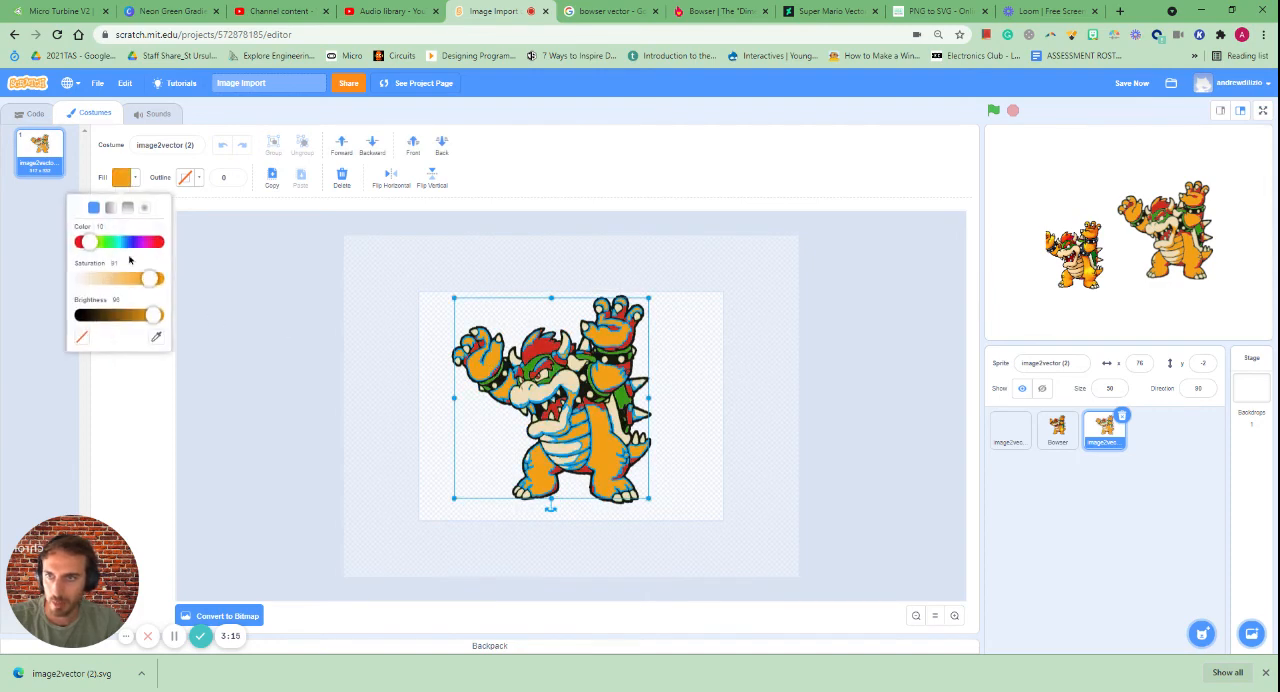
drag(152, 315, 120, 315)
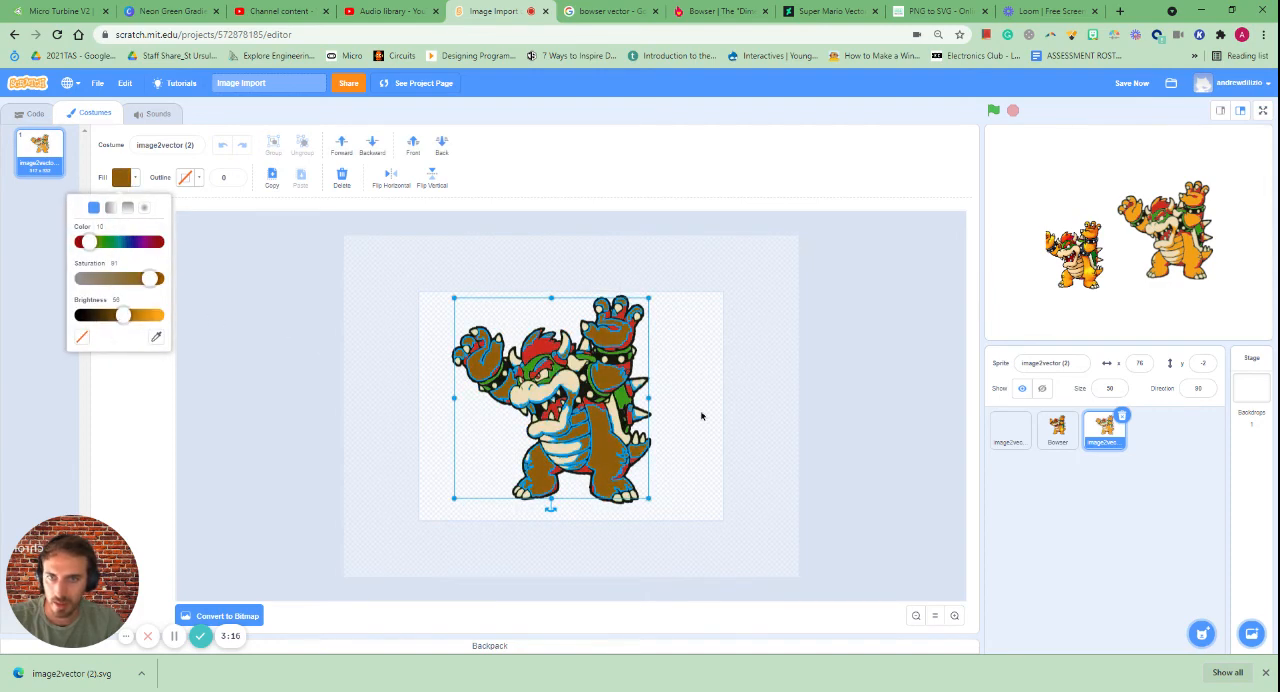